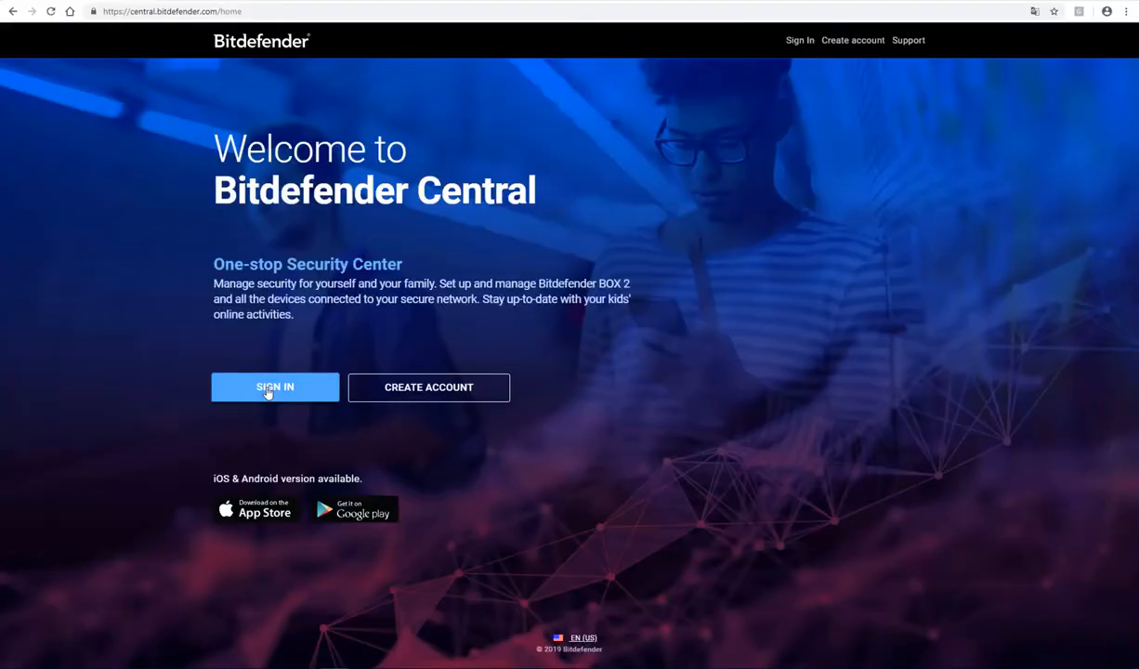
Sign in with the account email and password to reach the empty My Devices dashboard
{"action": "left_click", "coordinate": [275, 388]}
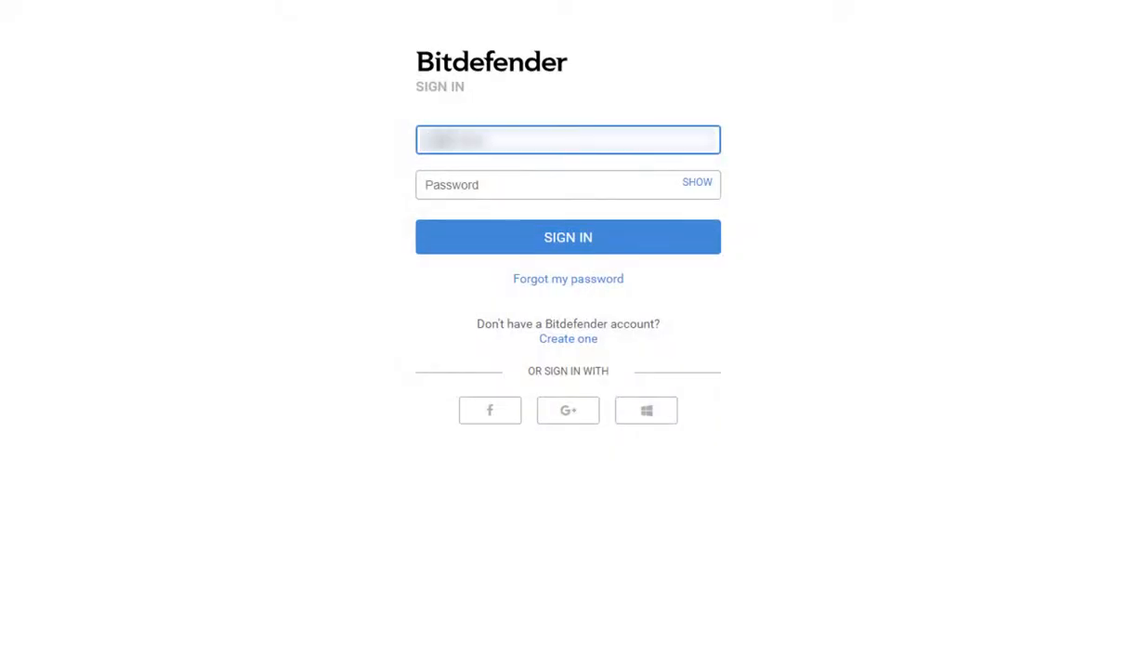
{"action": "left_click", "coordinate": [569, 184]}
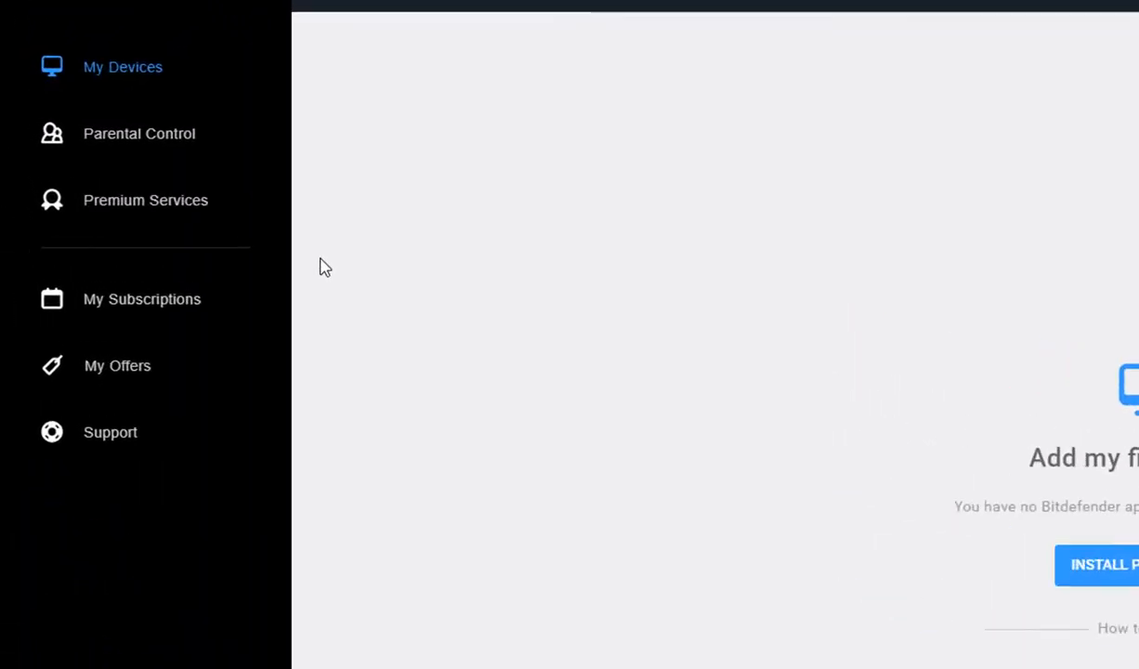
Show My Subscriptions, which reports no subscriptions and offers an activation code option
{"action": "left_click", "coordinate": [142, 298]}
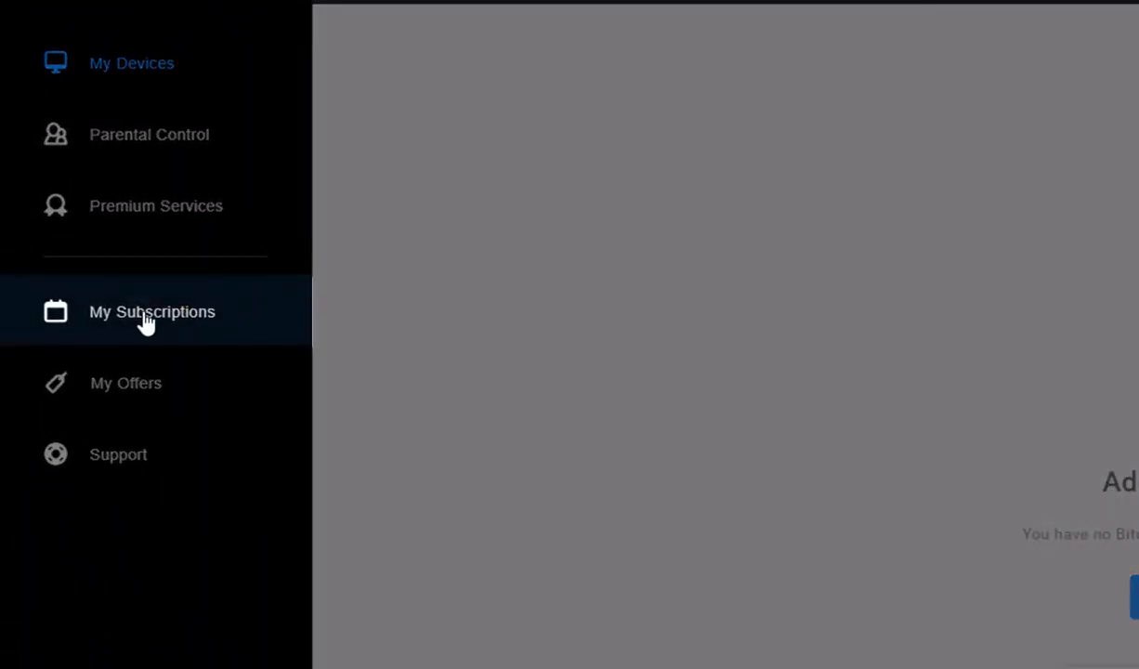
{"action": "left_click", "coordinate": [150, 312]}
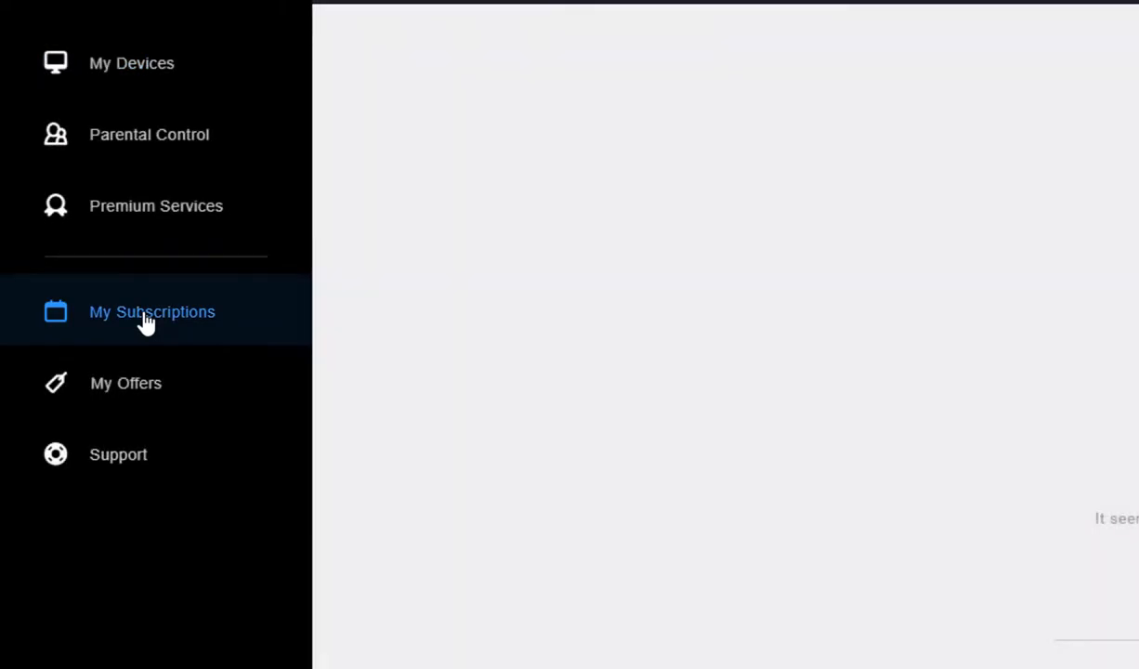
{"action": "left_click", "coordinate": [150, 312]}
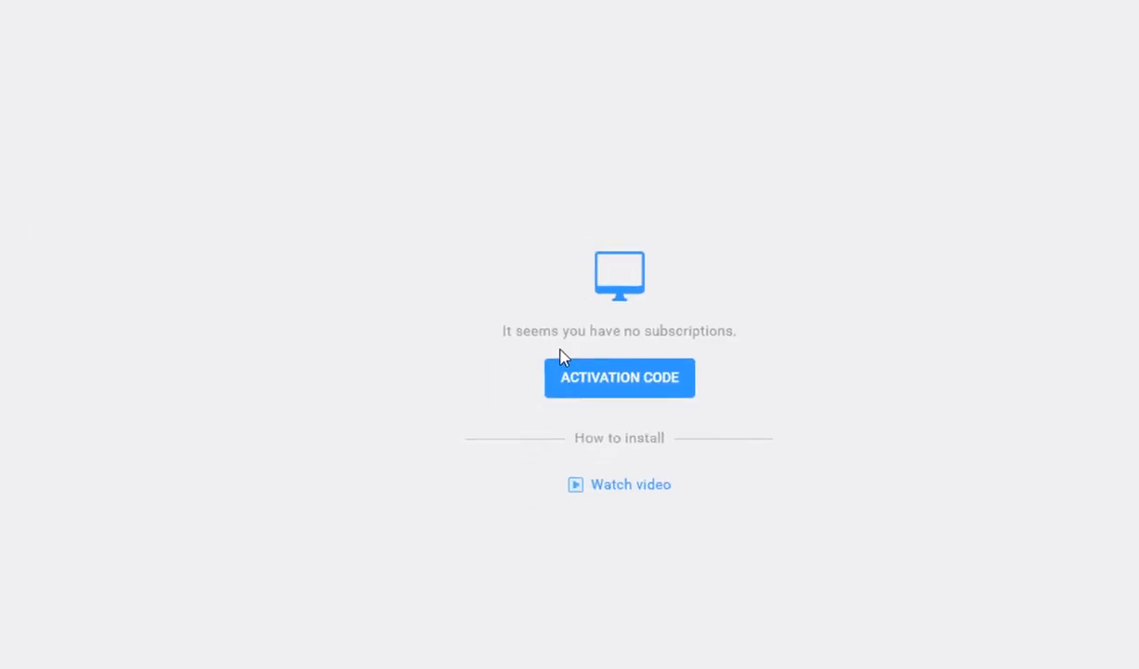
{"action": "left_click", "coordinate": [618, 377]}
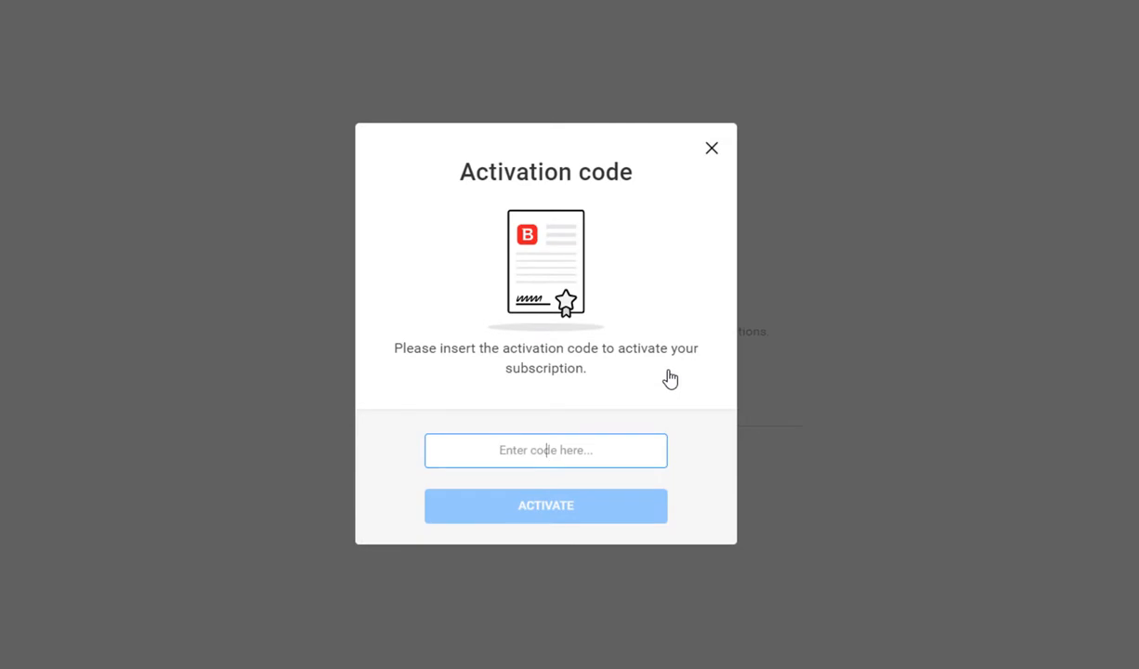
{"action": "mouse_move", "coordinate": [546, 448]}
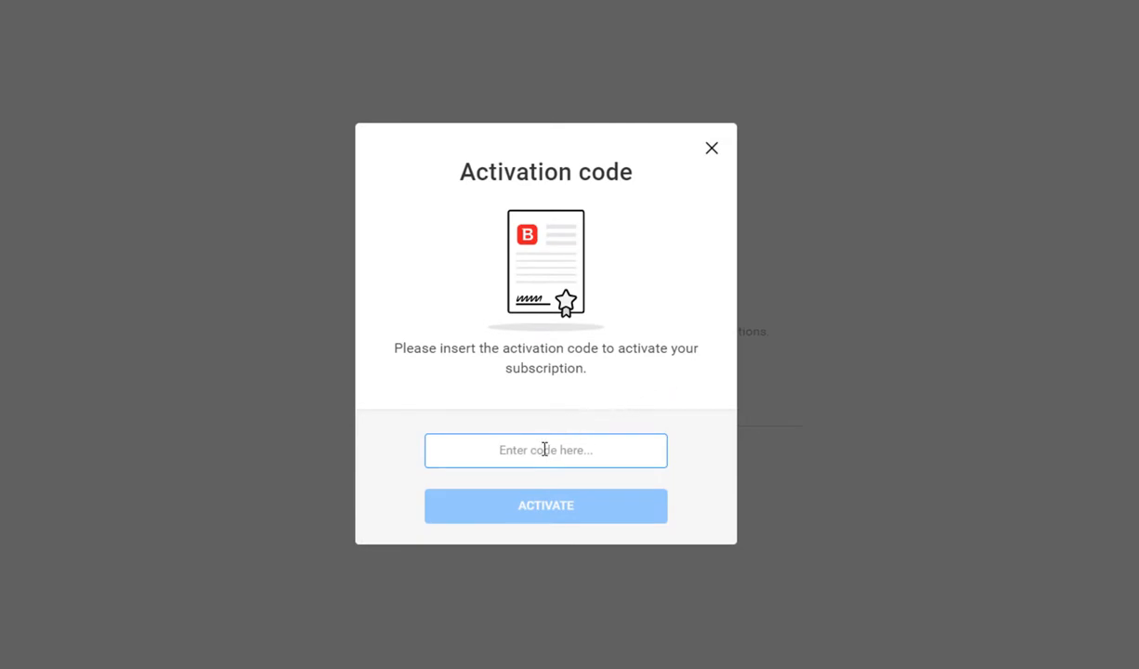
{"action": "left_click", "coordinate": [712, 148]}
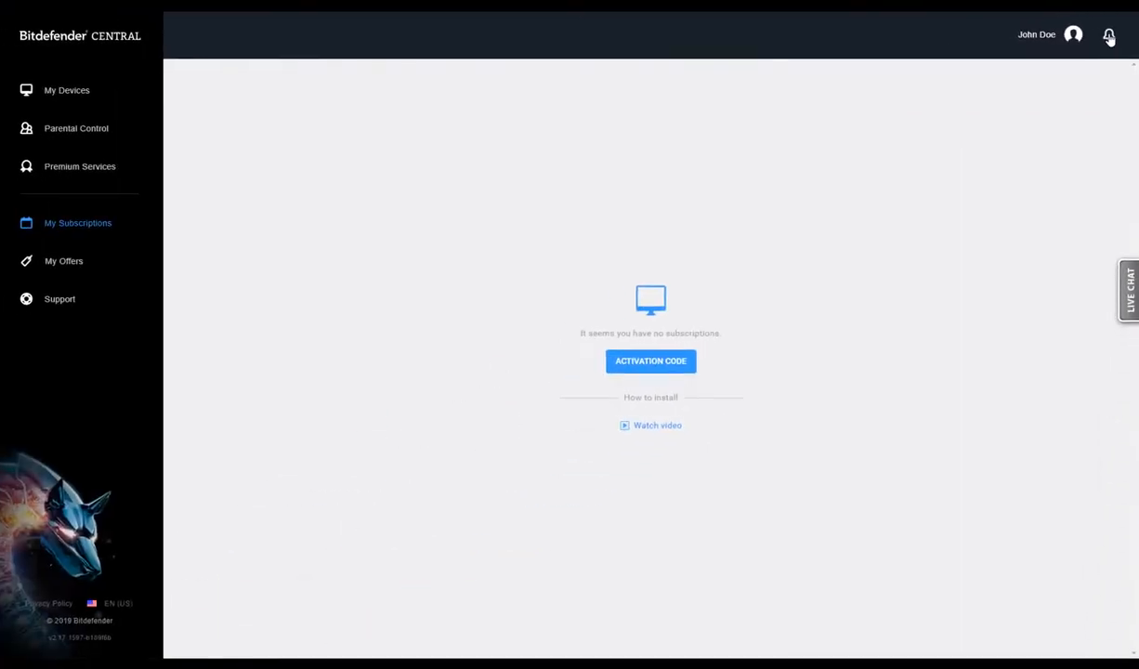
Show the Support page listing help articles on account access and activation
{"action": "left_click", "coordinate": [1109, 35]}
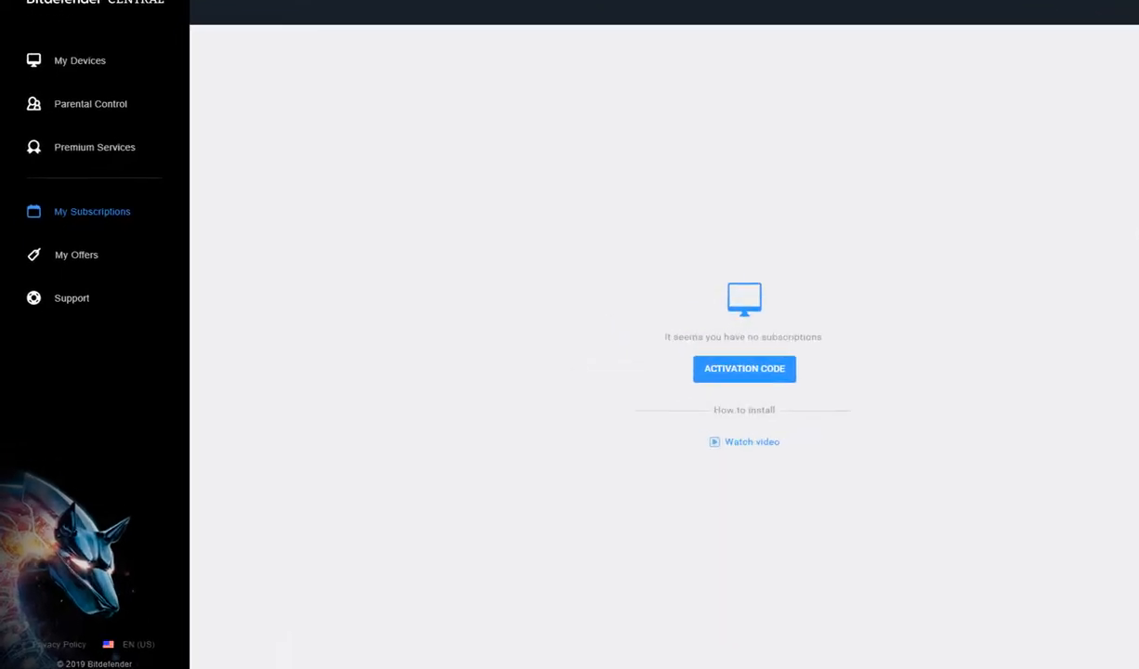
{"action": "left_click", "coordinate": [71, 297]}
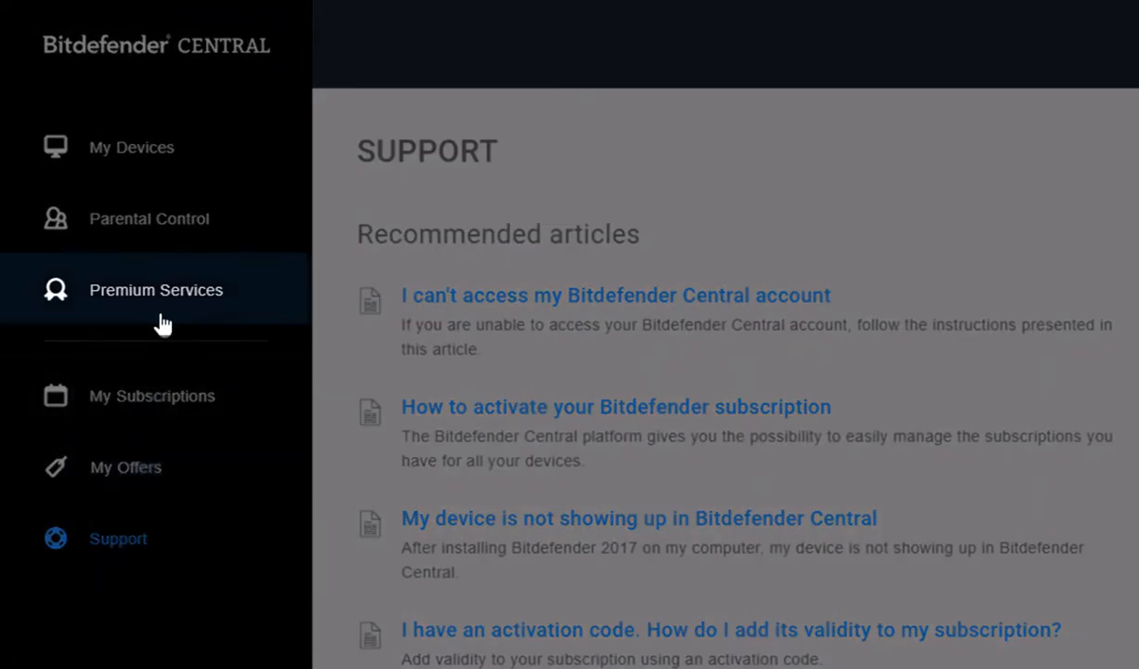
Browse Premium Services, then show Parental Control's My Children area with its add-profile option
{"action": "left_click", "coordinate": [156, 290]}
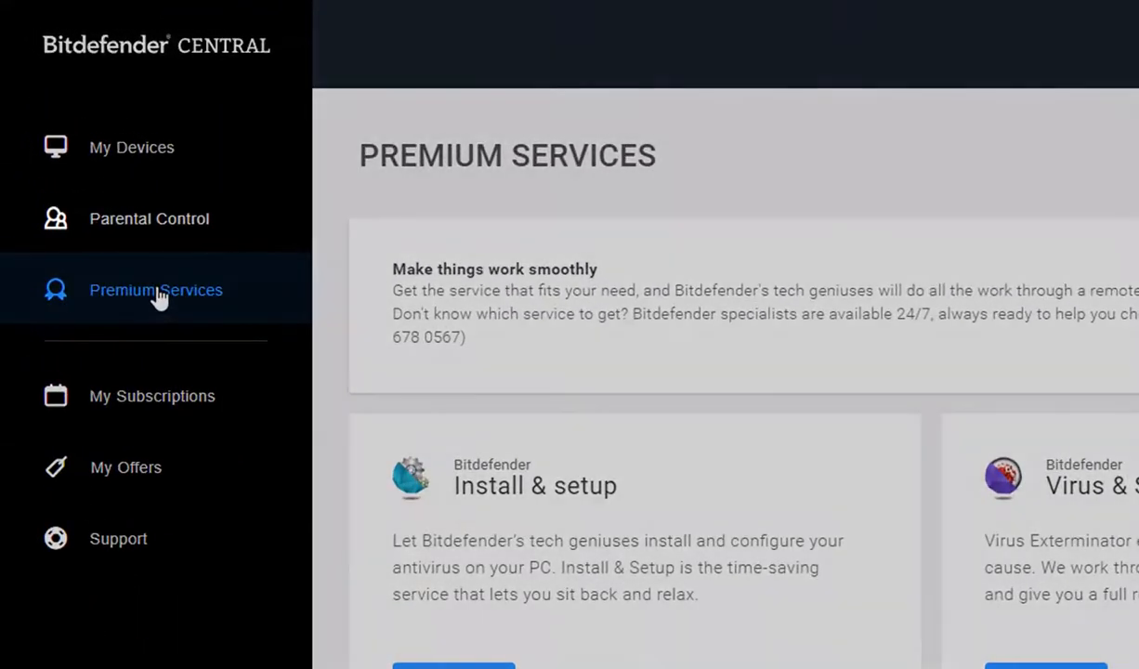
{"action": "left_click", "coordinate": [149, 219]}
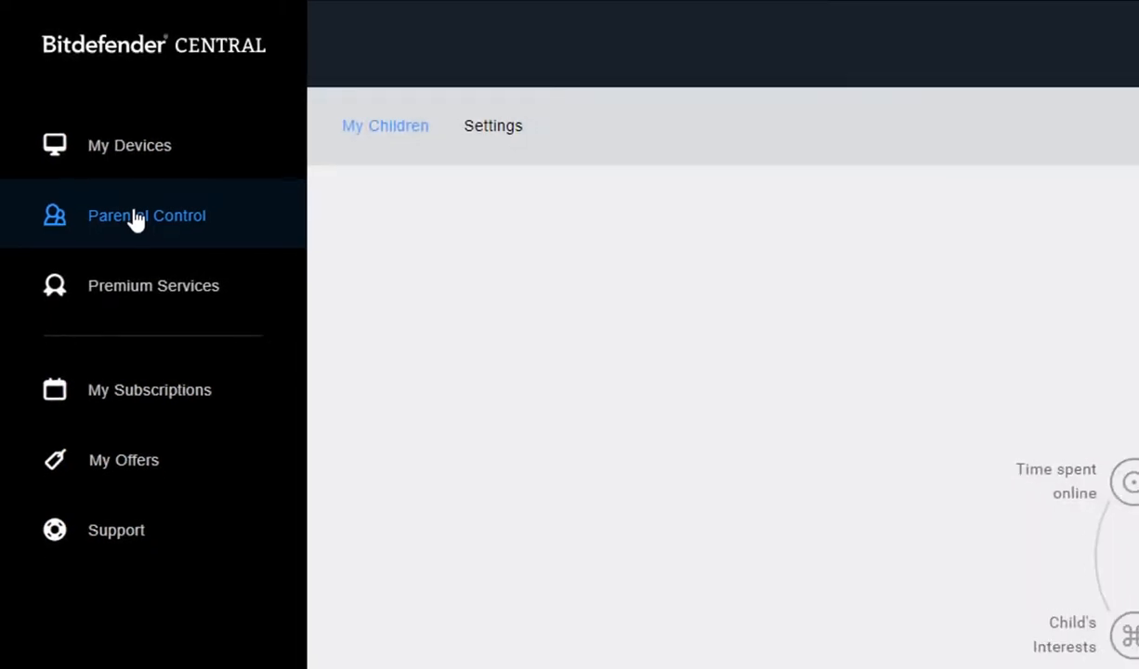
{"action": "left_click", "coordinate": [145, 216]}
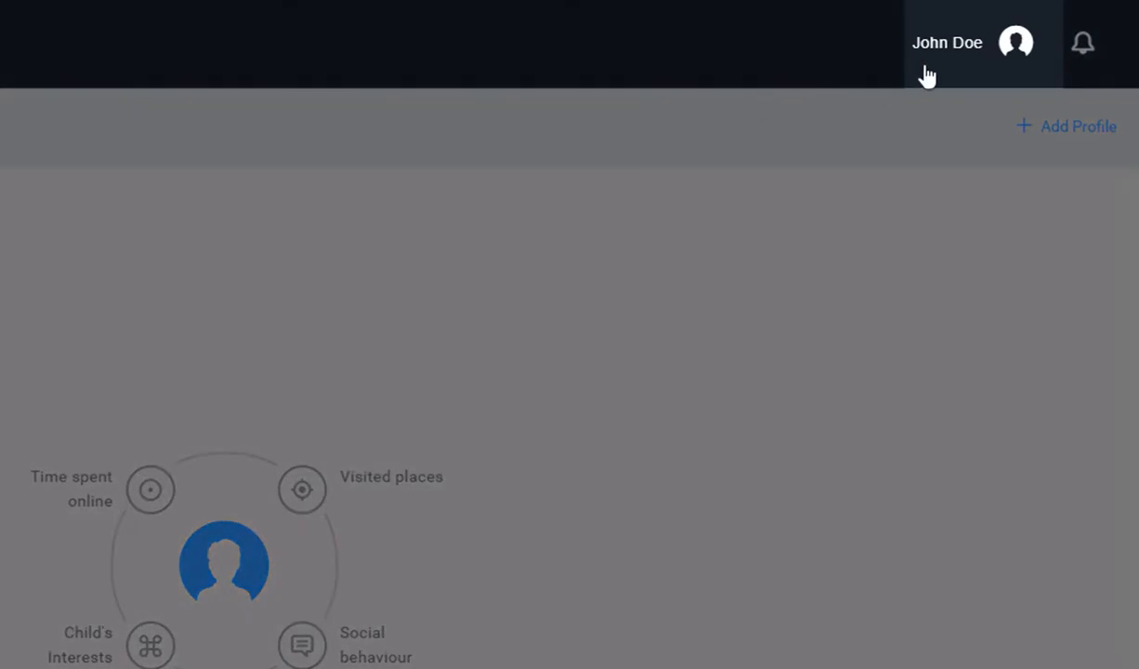
Show the account menu offering My Account and Log Out
{"action": "left_click", "coordinate": [1014, 43]}
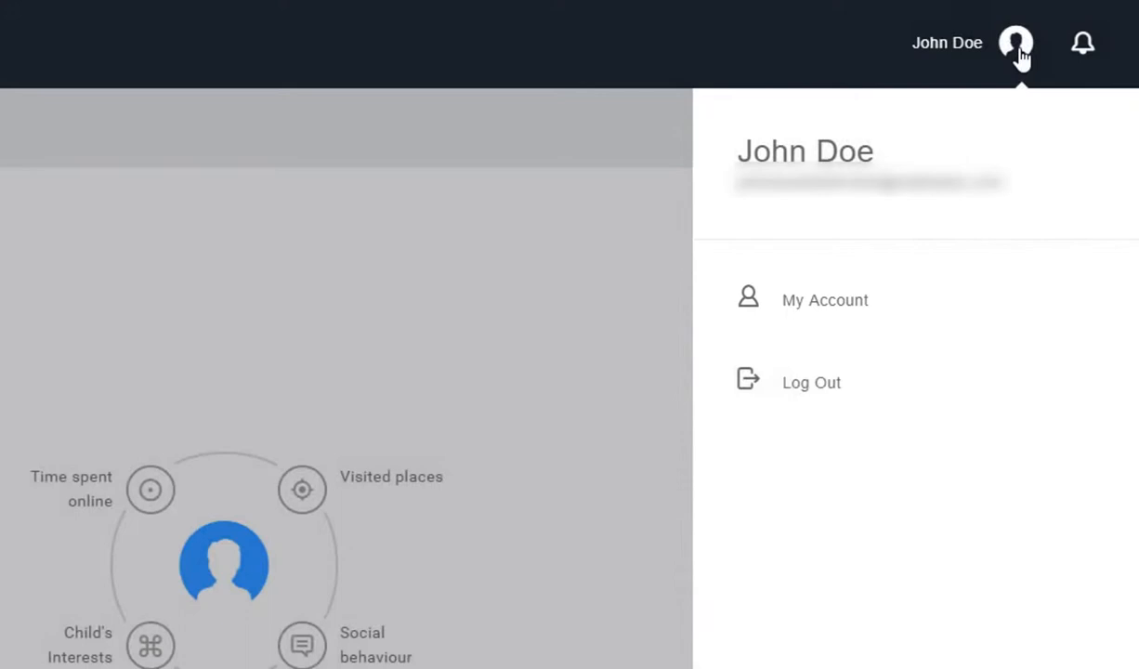
{"action": "mouse_move", "coordinate": [810, 383]}
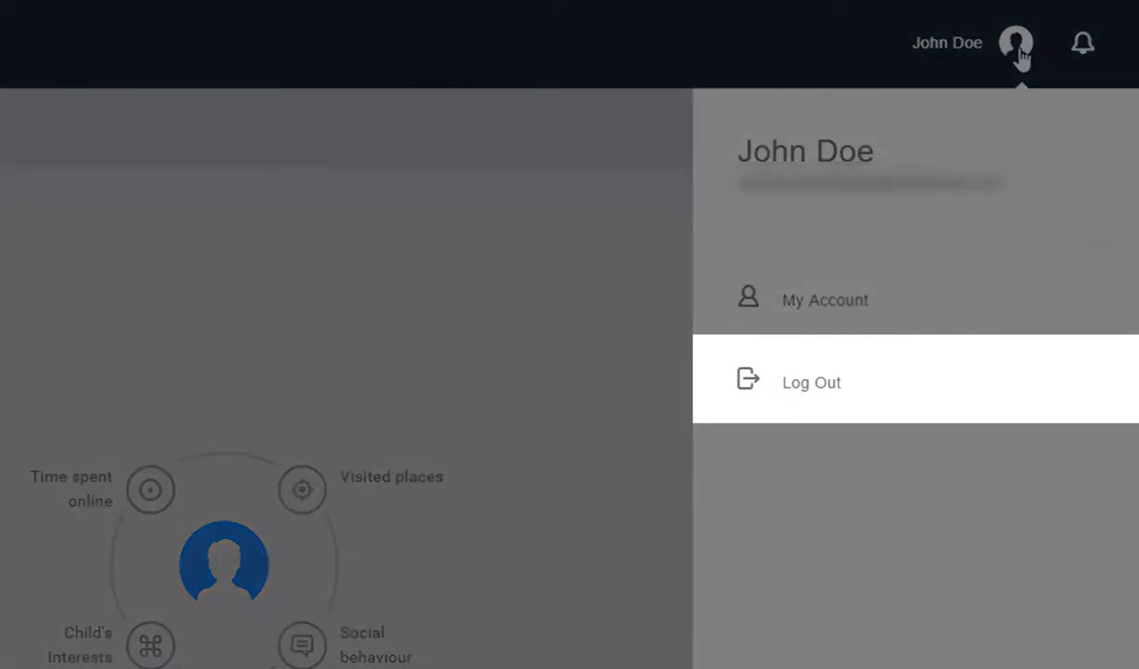